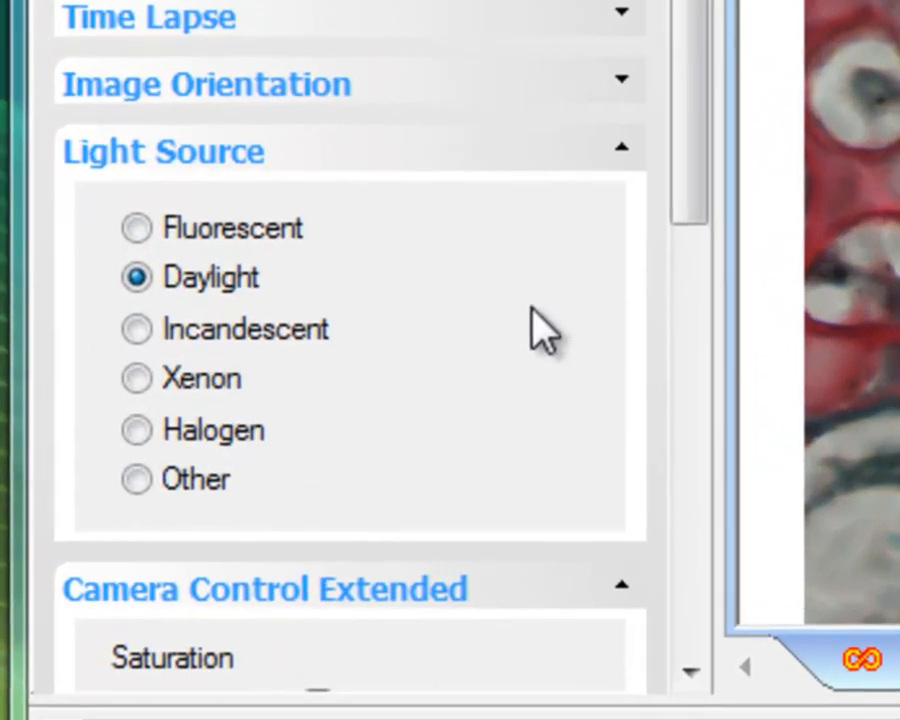
pyautogui.moveTo(540, 330)
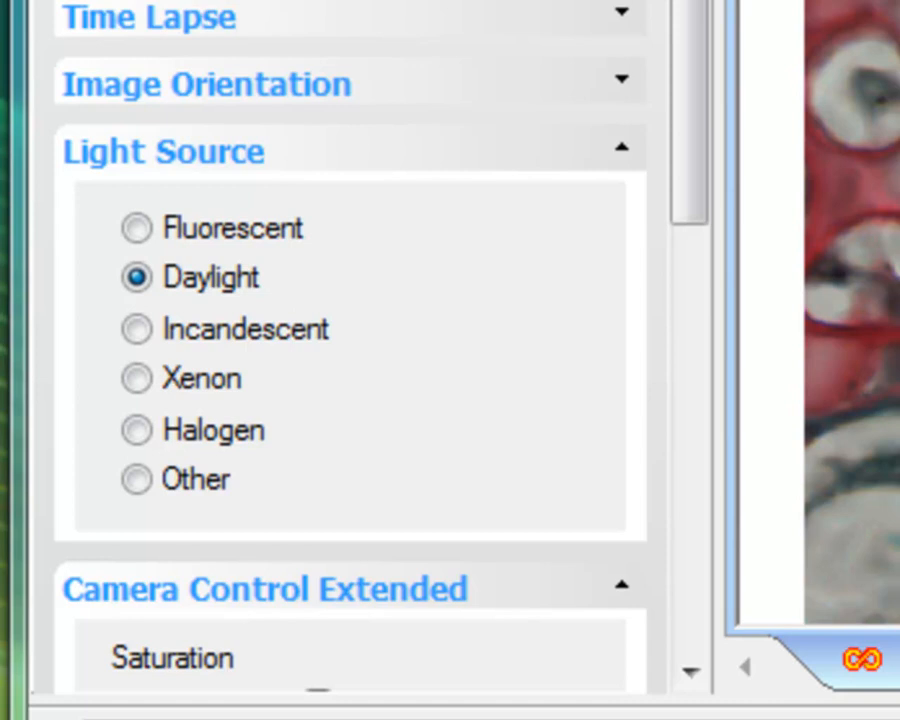
# Try the Fluorescent, Daylight, Incandescent, Xenon, Halogen and Other light presets, ending on Daylight
pyautogui.click(136, 228)
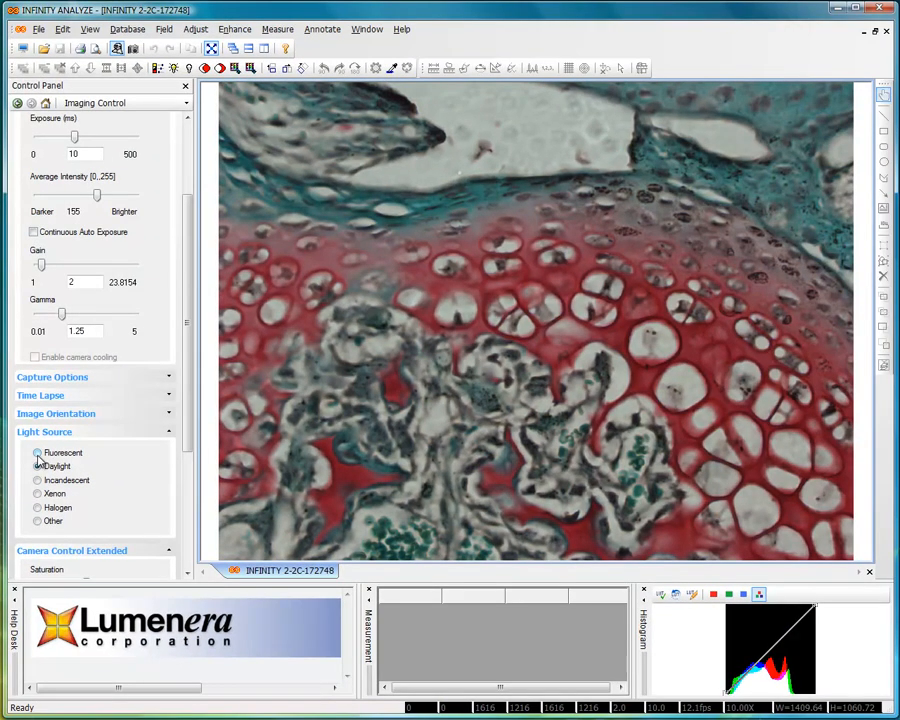
pyautogui.click(38, 453)
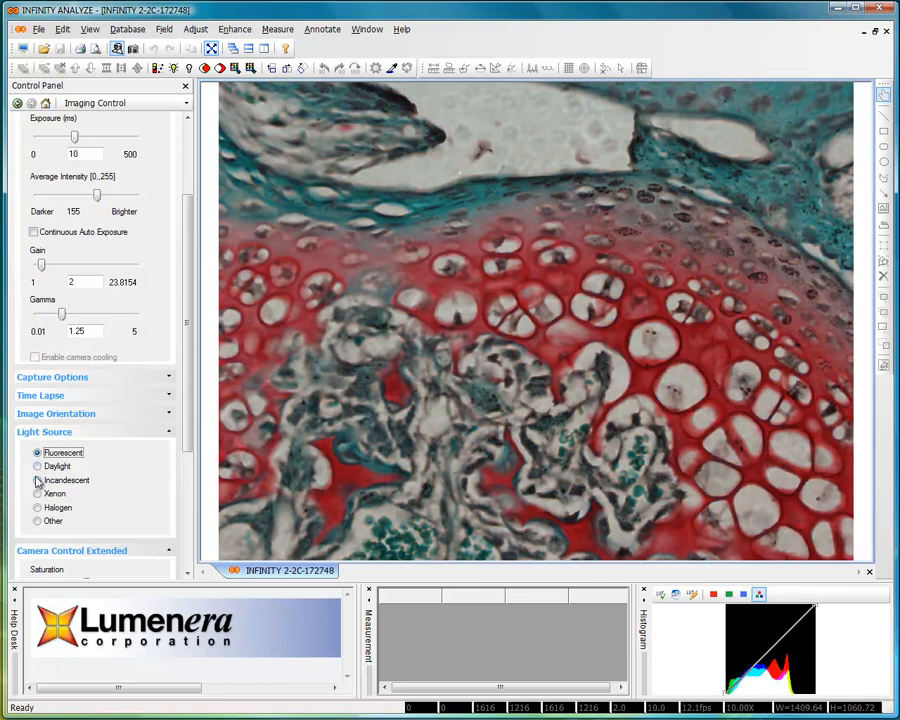
pyautogui.click(38, 466)
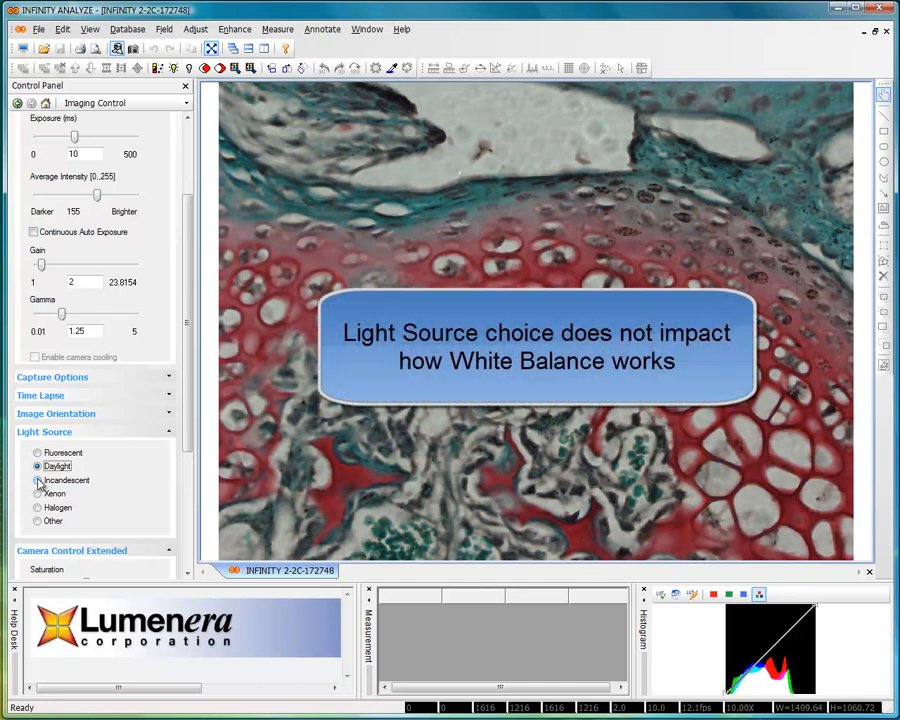
pyautogui.click(38, 480)
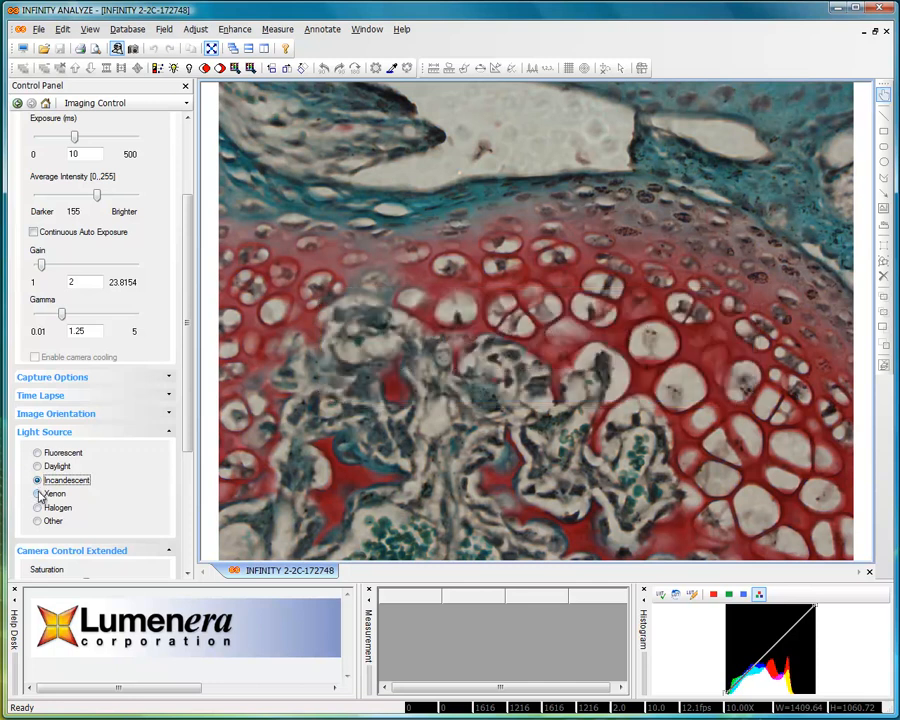
pyautogui.click(38, 493)
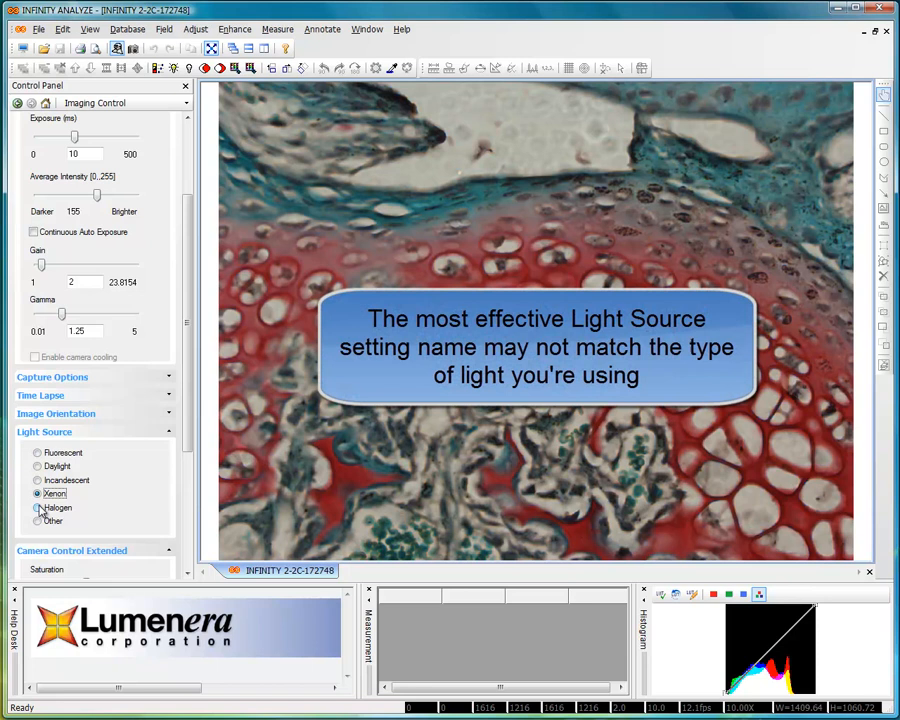
pyautogui.click(38, 507)
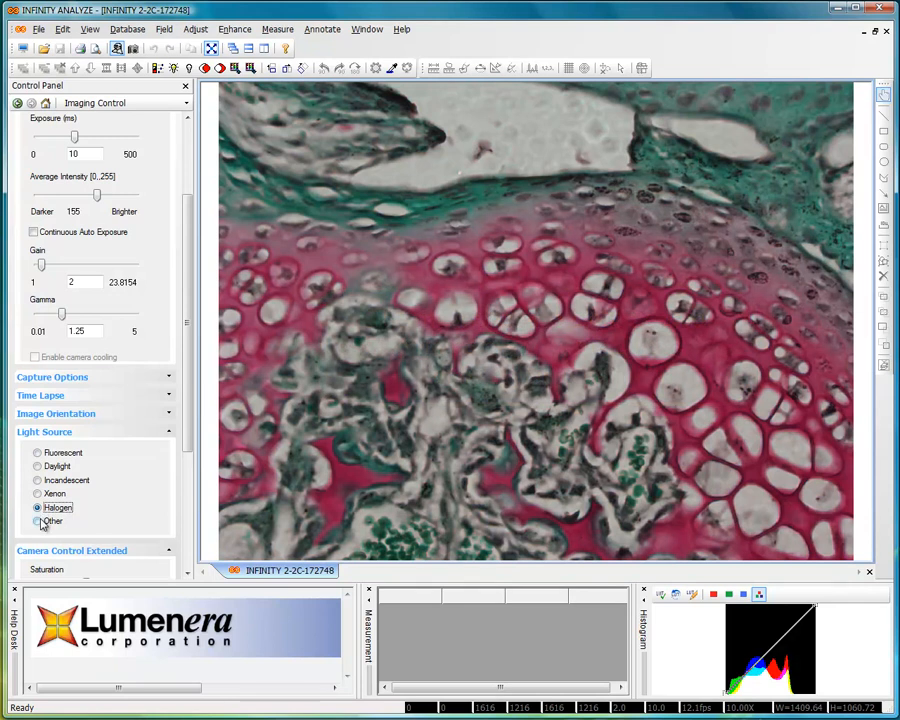
pyautogui.click(38, 521)
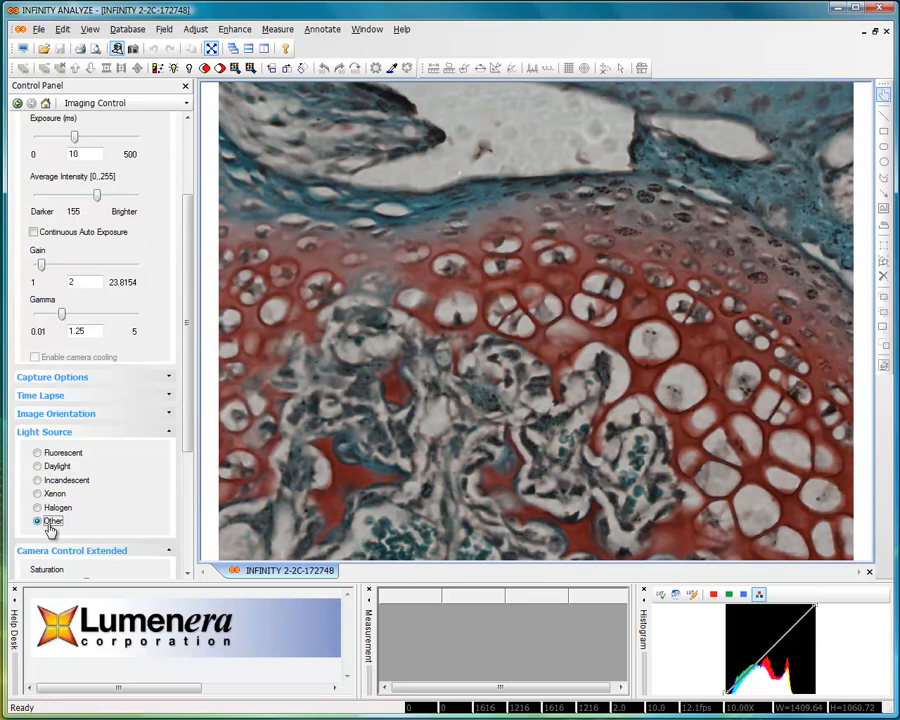
pyautogui.click(38, 466)
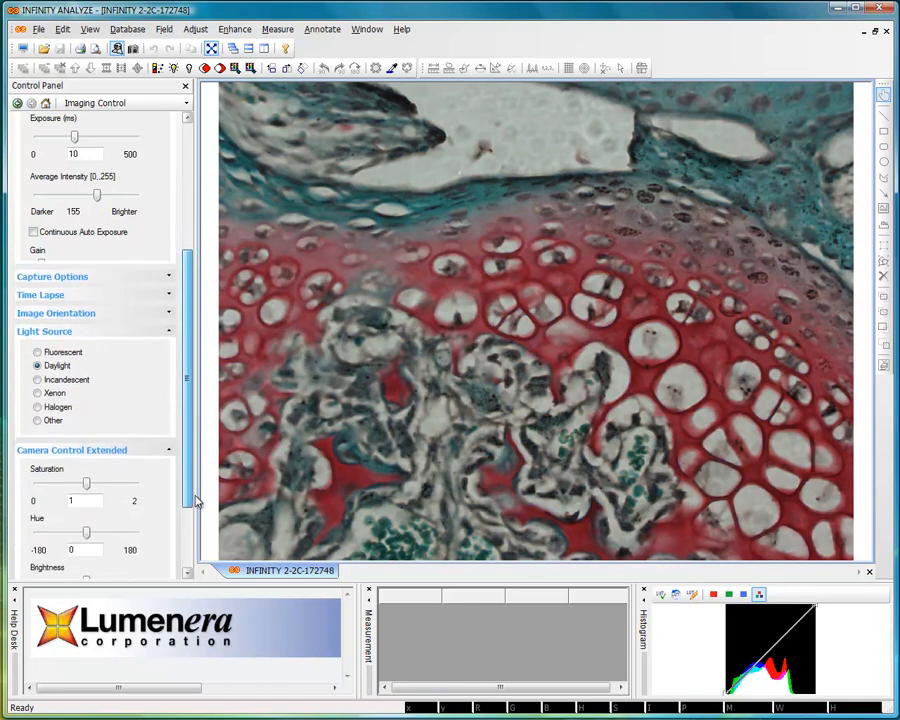
# Scroll the Control Panel down to the Camera Control Extended sliders
pyautogui.scroll(-3)
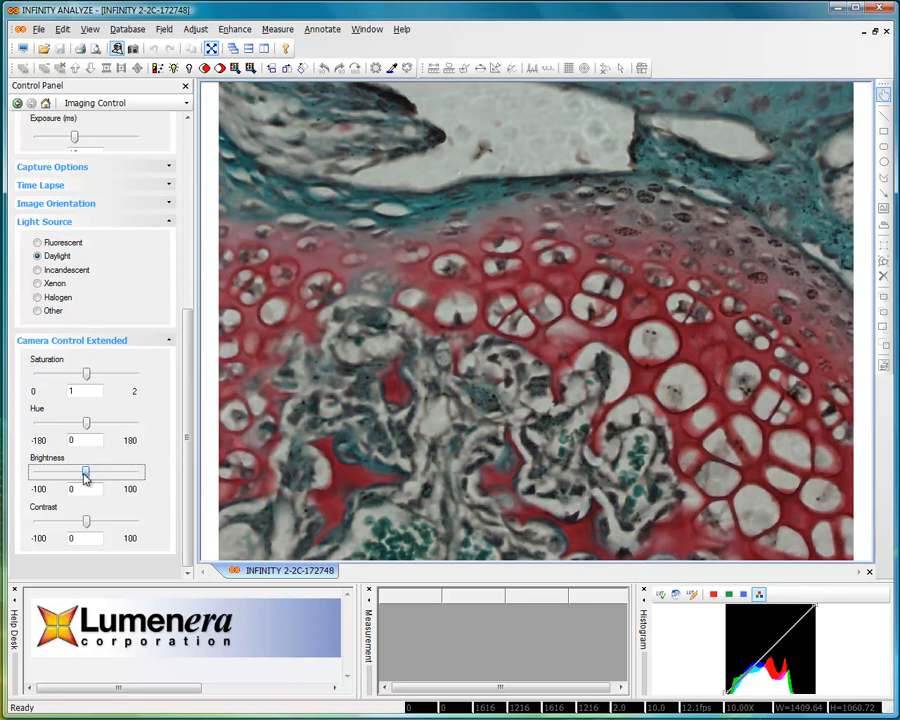
# Drop brightness to -33 and adjust contrast, then return both to 0
pyautogui.moveTo(85, 472); pyautogui.dragTo(70, 472)
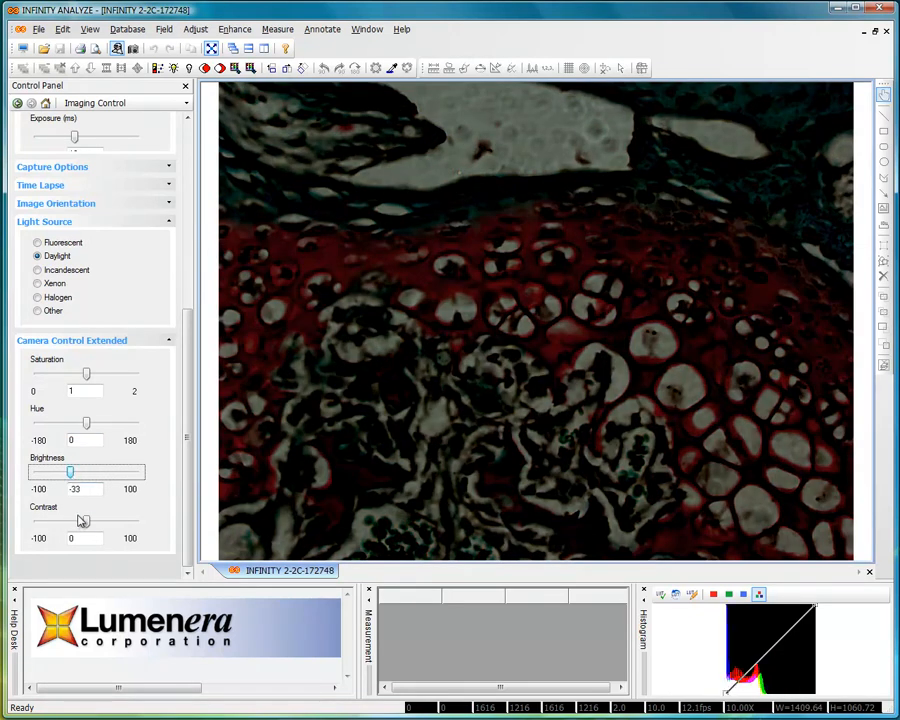
pyautogui.moveTo(71, 521); pyautogui.dragTo(104, 521)
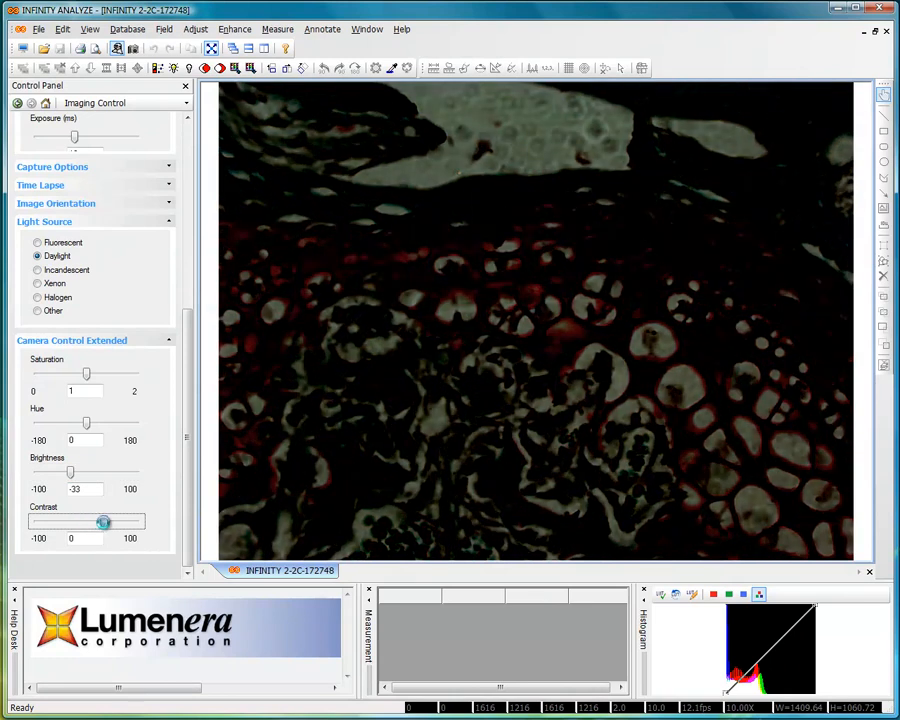
pyautogui.moveTo(104, 523); pyautogui.dragTo(113, 523)
pyautogui.write('0')
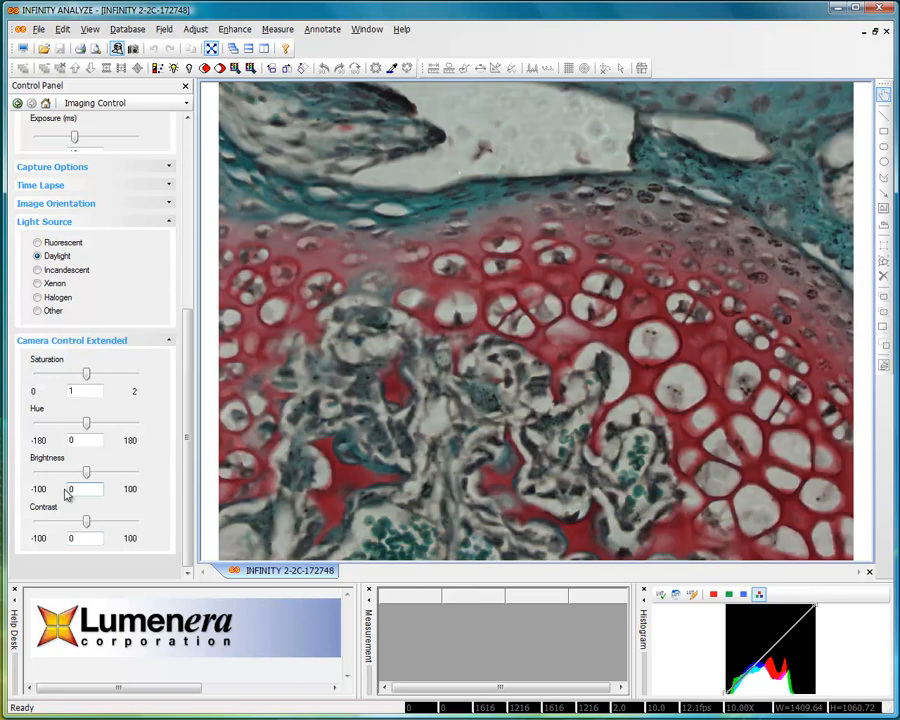
pyautogui.moveTo(92, 521)
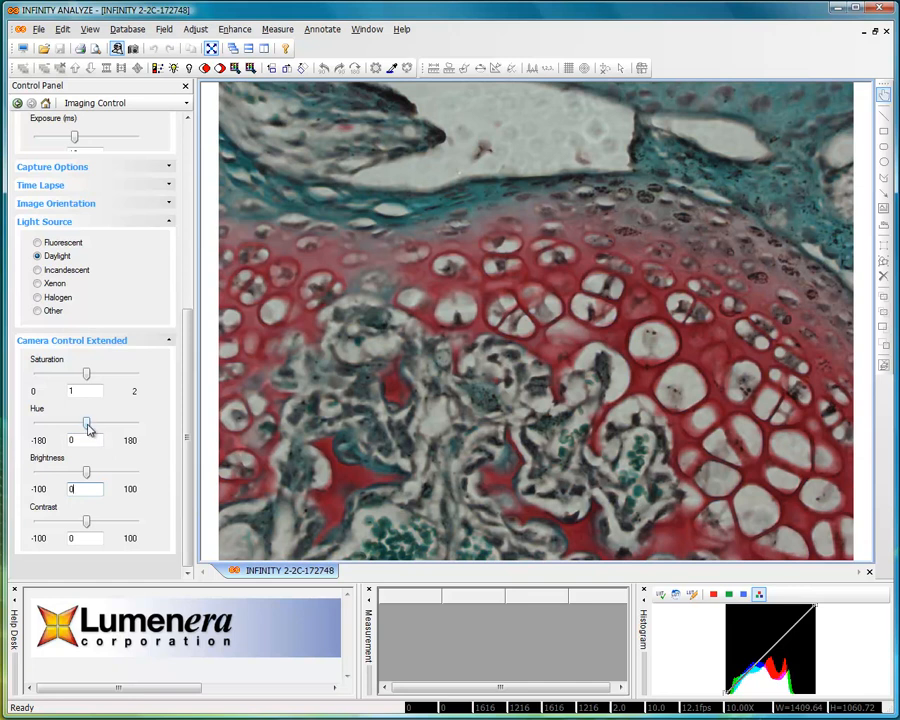
# Sweep hue from -159 (magenta, blue) up to 113 (brown, green), then reset it to 0
pyautogui.moveTo(87, 424); pyautogui.dragTo(83, 424)
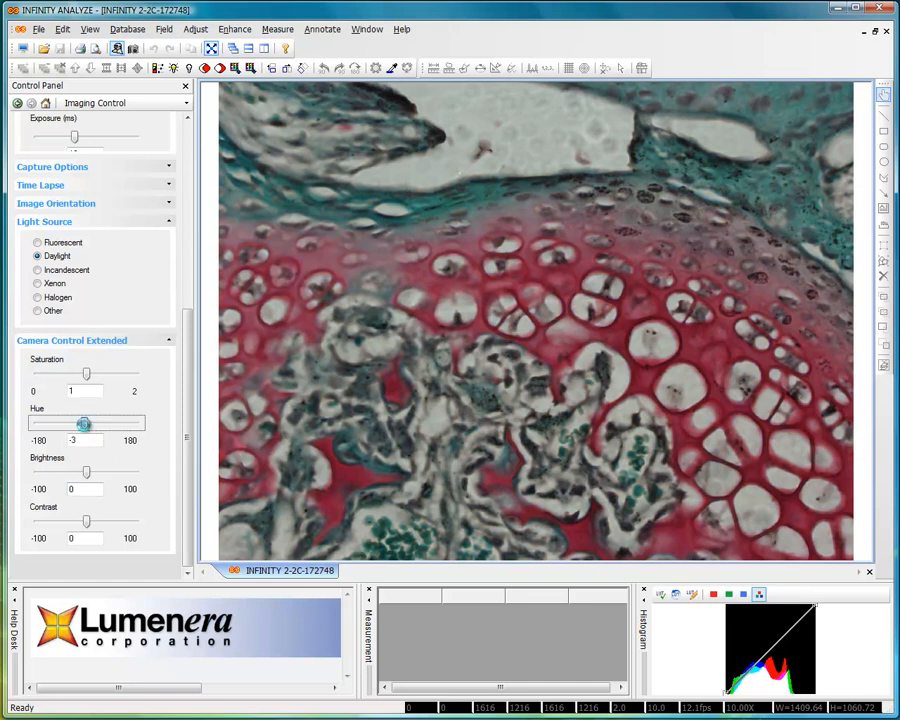
pyautogui.moveTo(83, 424); pyautogui.dragTo(73, 424)
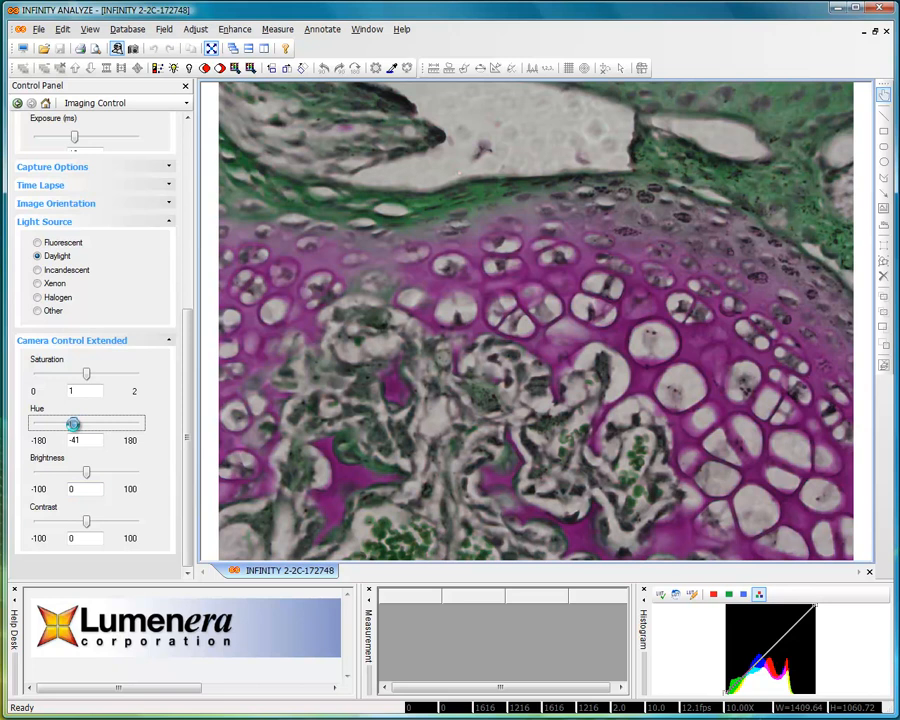
pyautogui.moveTo(73, 424); pyautogui.dragTo(55, 424)
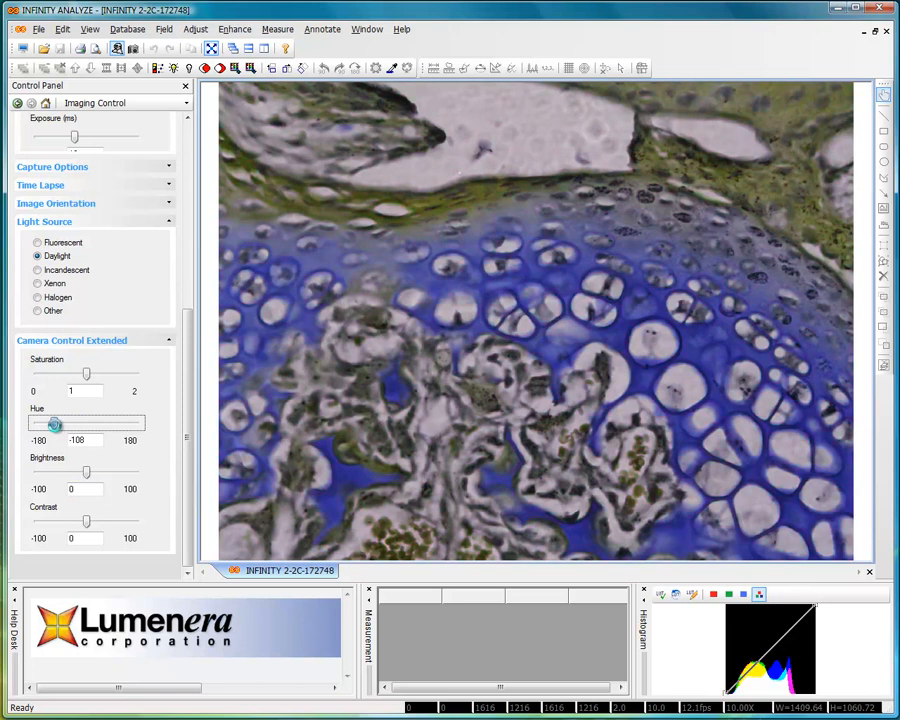
pyautogui.moveTo(55, 425); pyautogui.dragTo(43, 425)
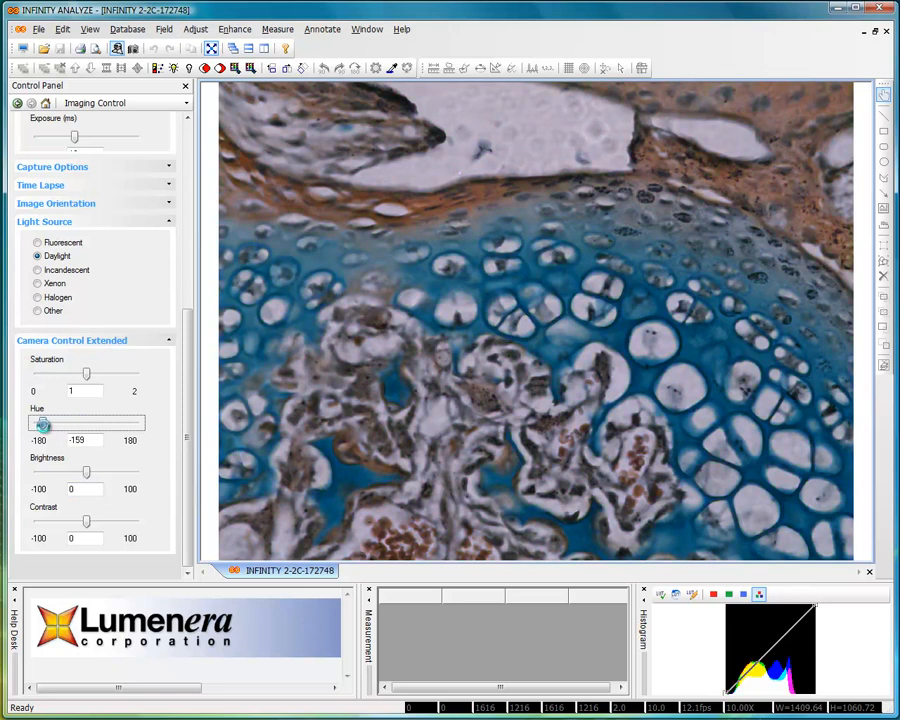
pyautogui.moveTo(44, 424); pyautogui.dragTo(73, 424)
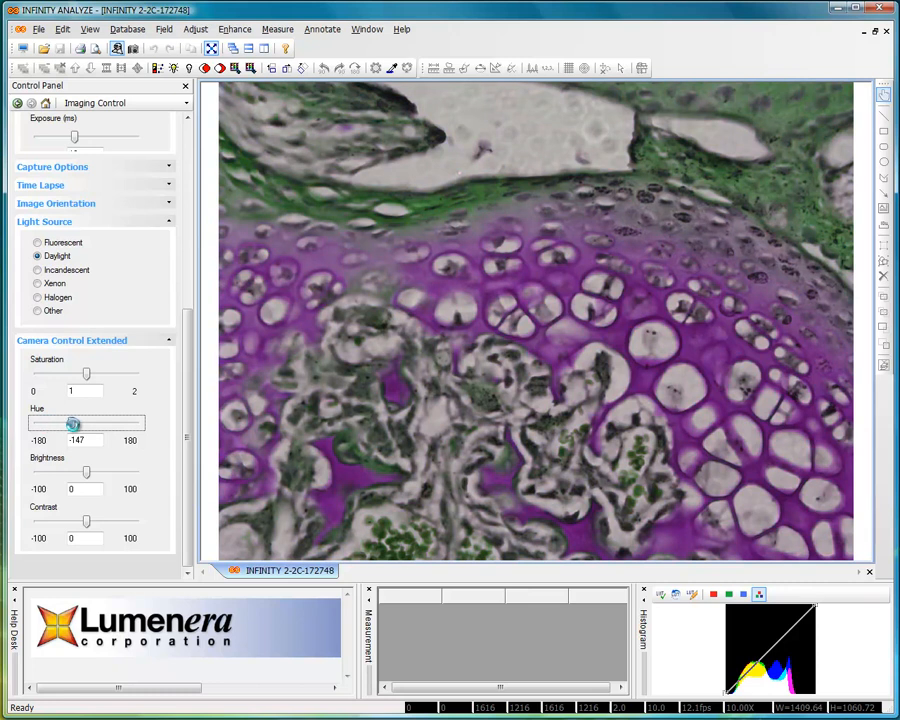
pyautogui.moveTo(73, 424); pyautogui.dragTo(102, 424)
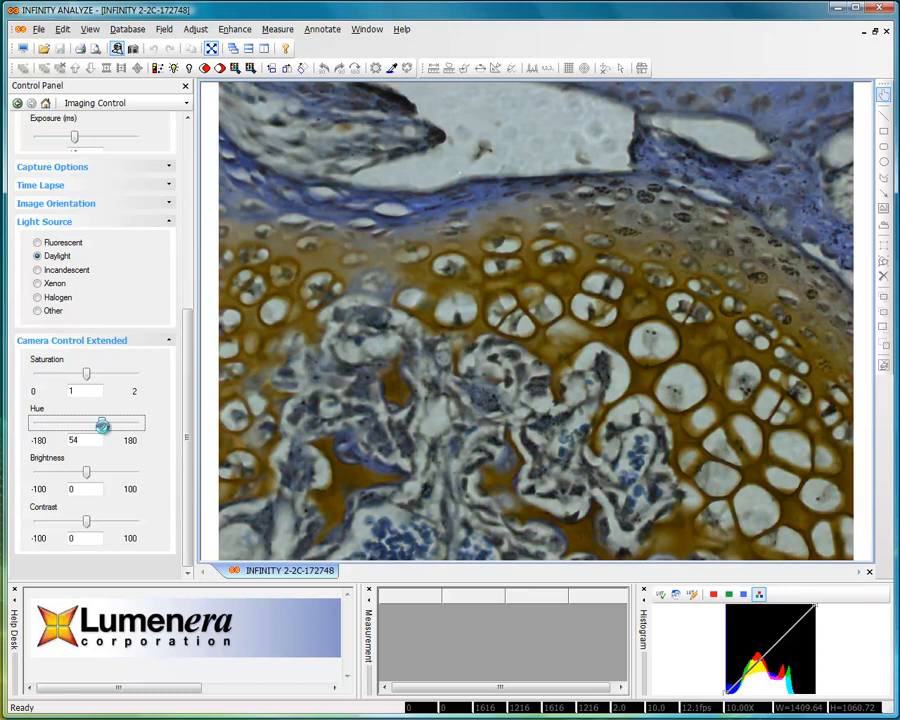
pyautogui.moveTo(102, 424); pyautogui.dragTo(128, 424)
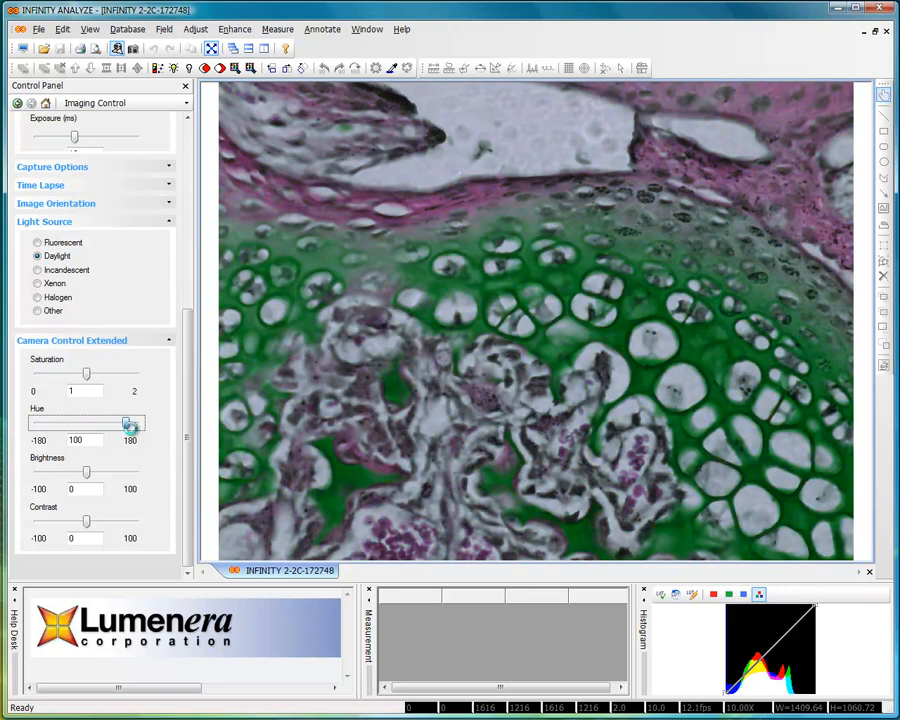
pyautogui.moveTo(124, 423); pyautogui.dragTo(117, 423)
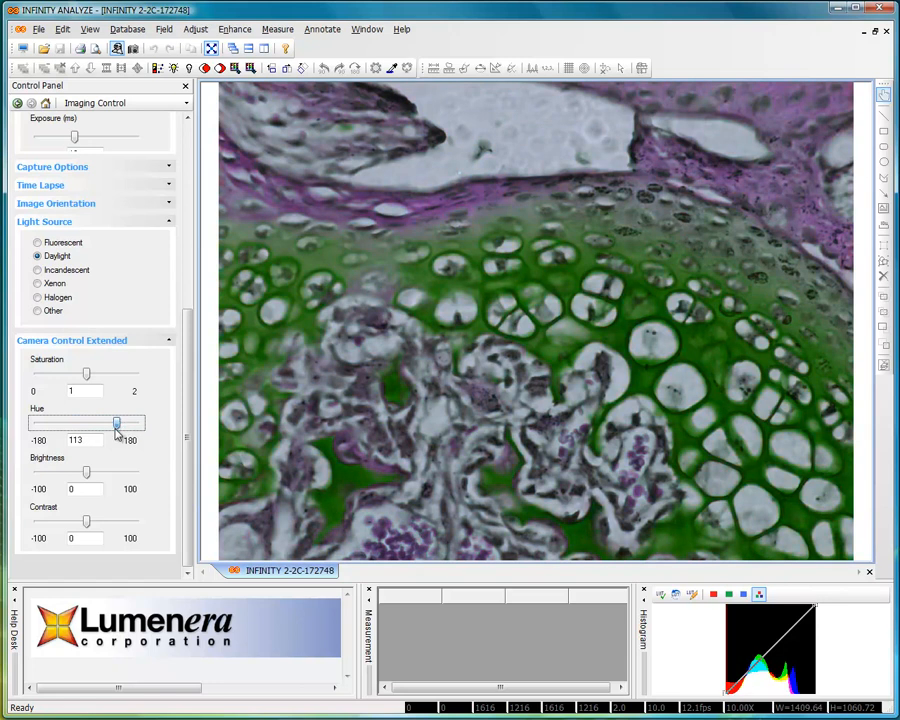
pyautogui.moveTo(115, 422); pyautogui.dragTo(87, 422)
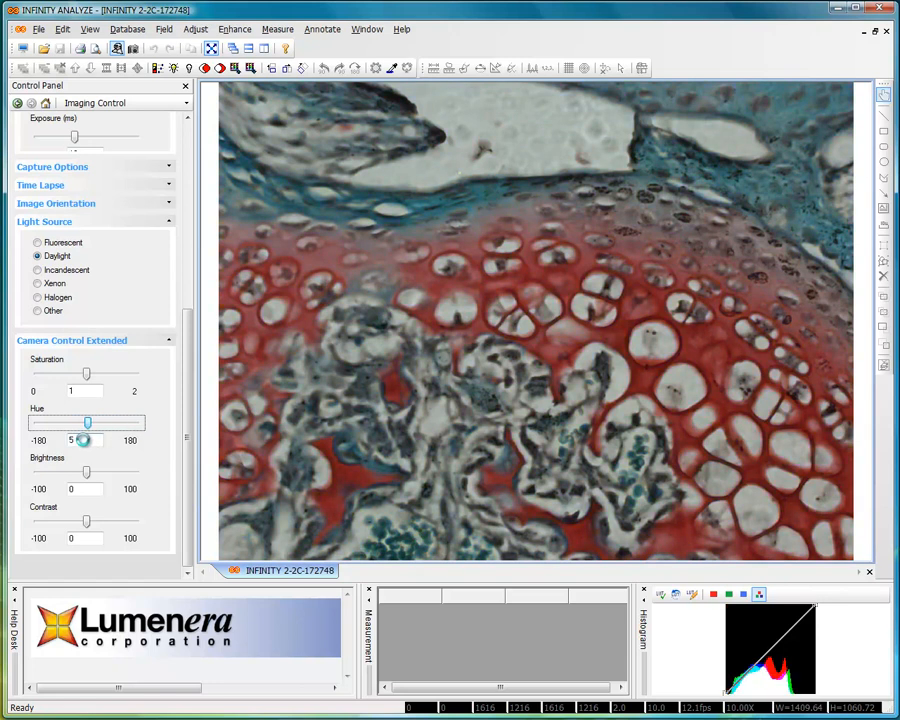
pyautogui.moveTo(88, 422); pyautogui.dragTo(66, 440)
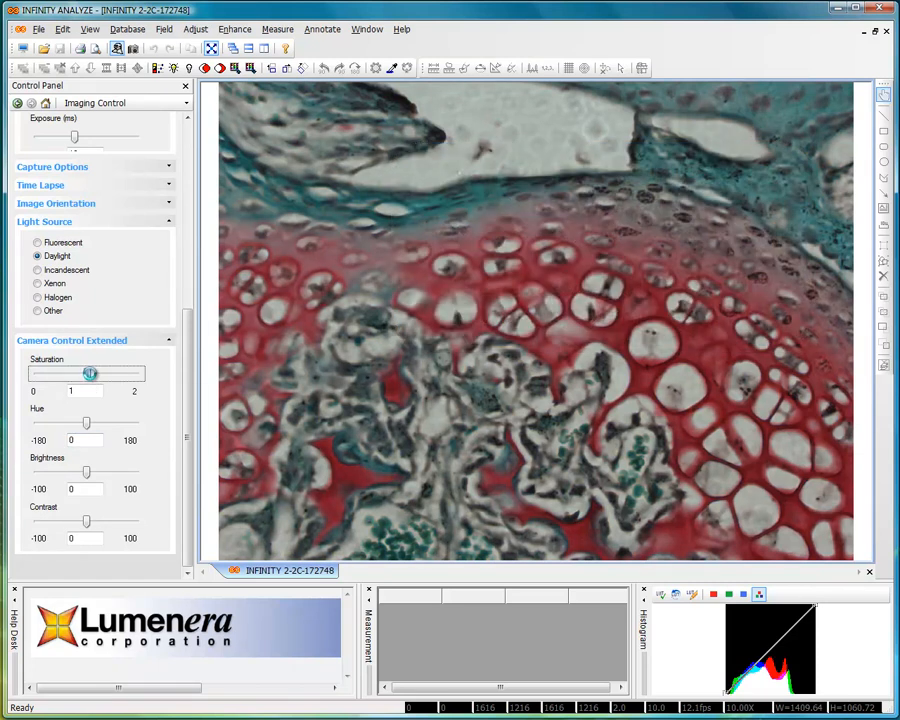
# Raise saturation to about 1.54, then ease it back to 1.26
pyautogui.moveTo(78, 373); pyautogui.dragTo(113, 373)
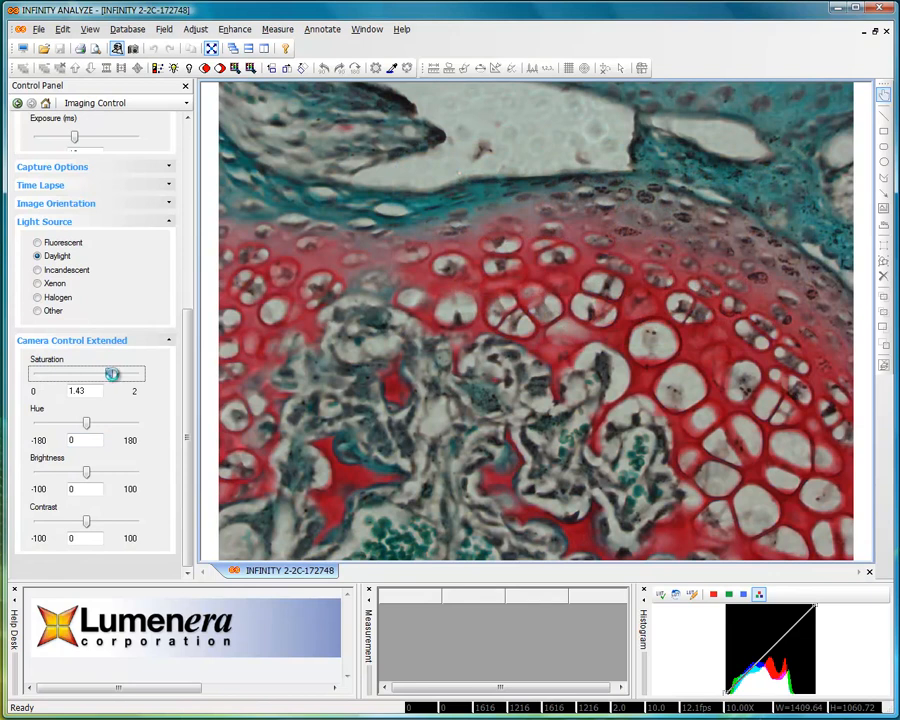
pyautogui.moveTo(105, 374); pyautogui.dragTo(112, 374)
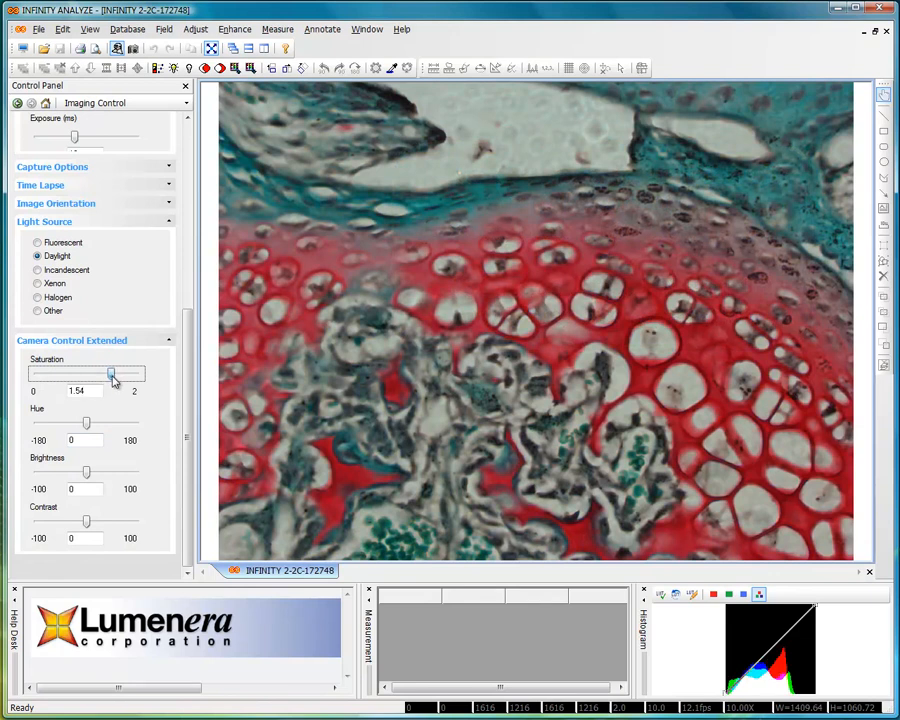
pyautogui.moveTo(112, 373); pyautogui.dragTo(107, 373)
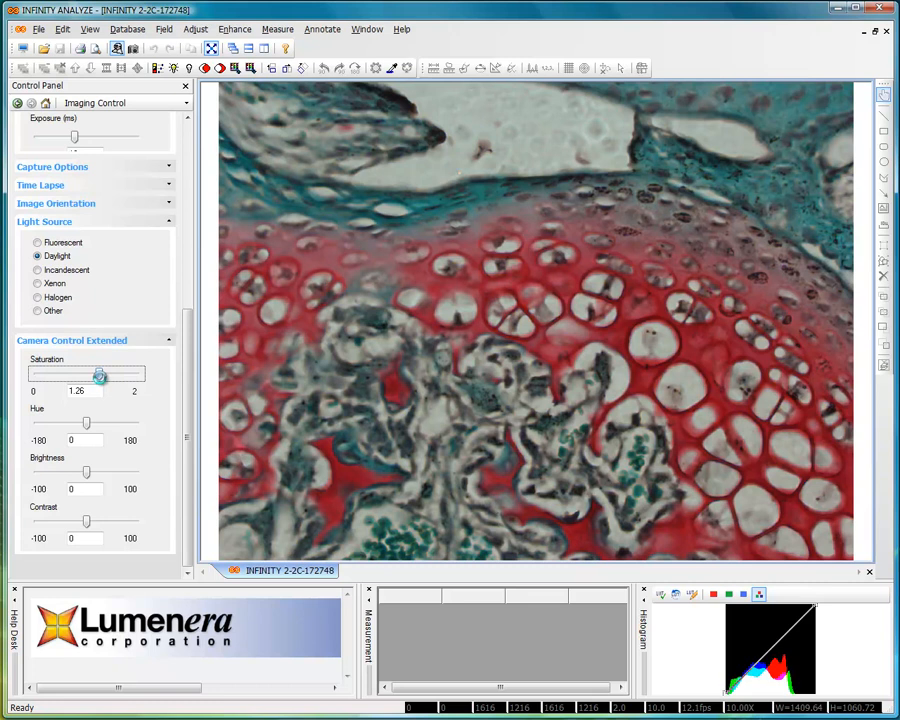
# Drag saturation from 1.26 down to 0, leaving the tissue image grey
pyautogui.moveTo(98, 373); pyautogui.dragTo(55, 373)
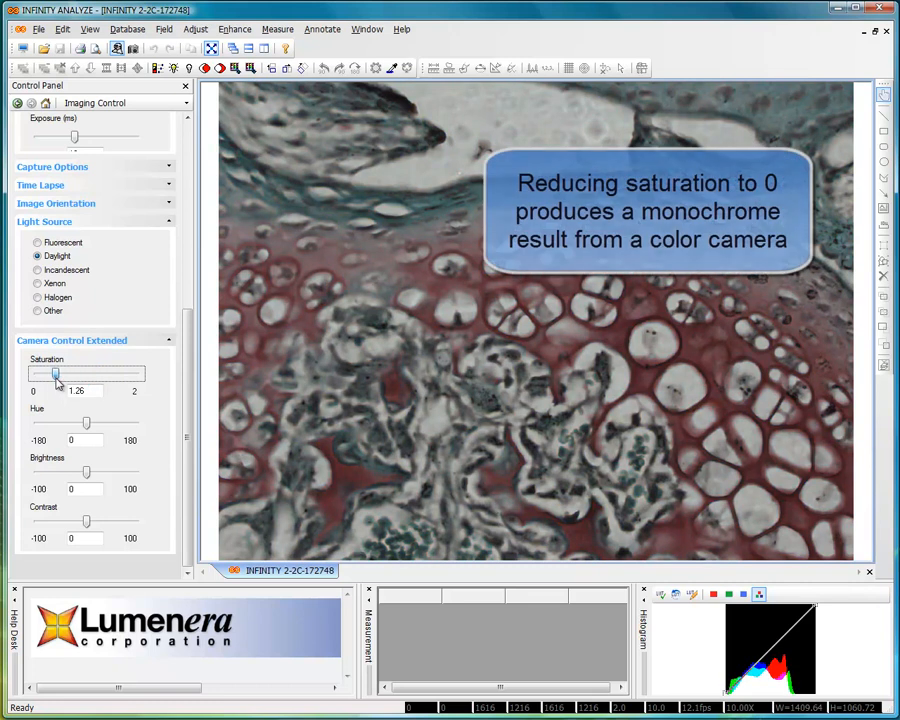
pyautogui.moveTo(57, 372); pyautogui.dragTo(35, 372)
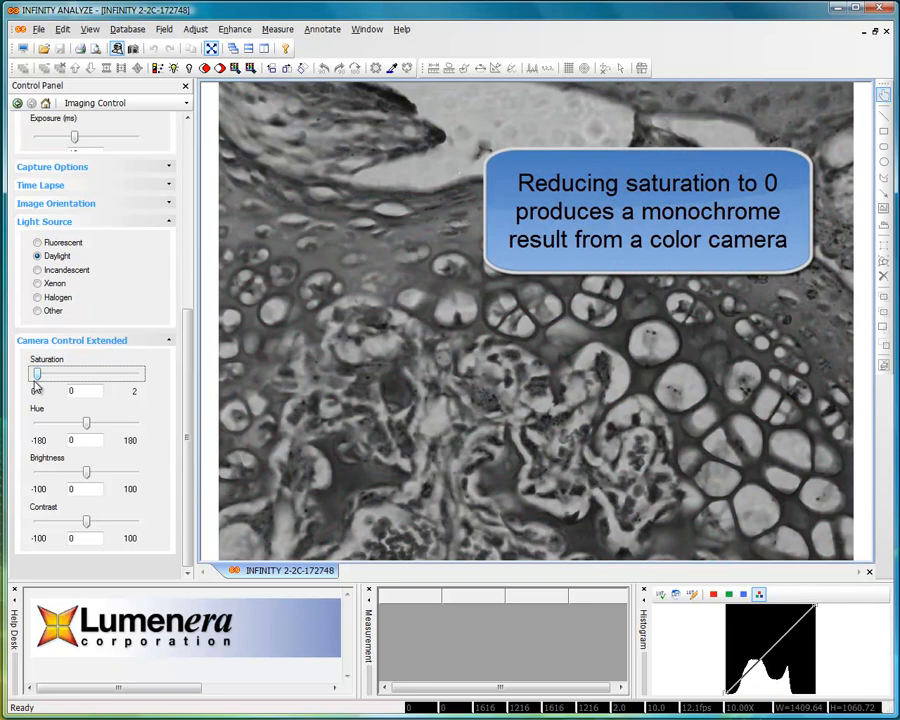